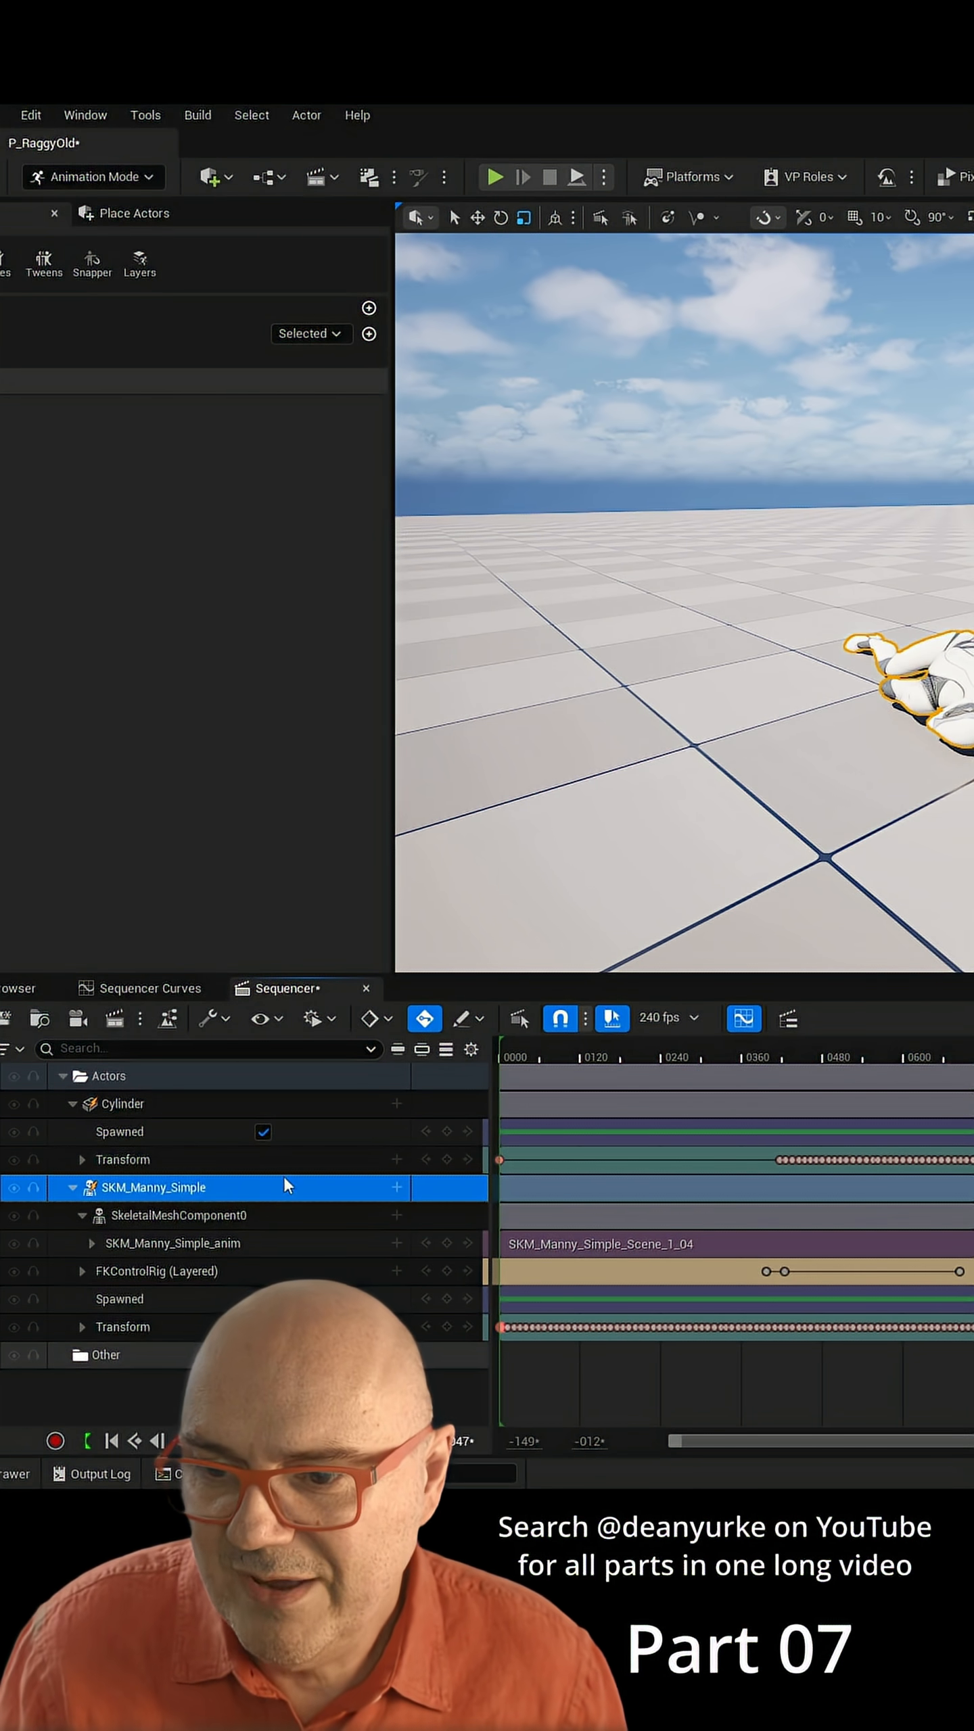
- Start baking SKM_Manny_Simple's sequencer animation into a new animation sequence asset
right_click(166, 1188)
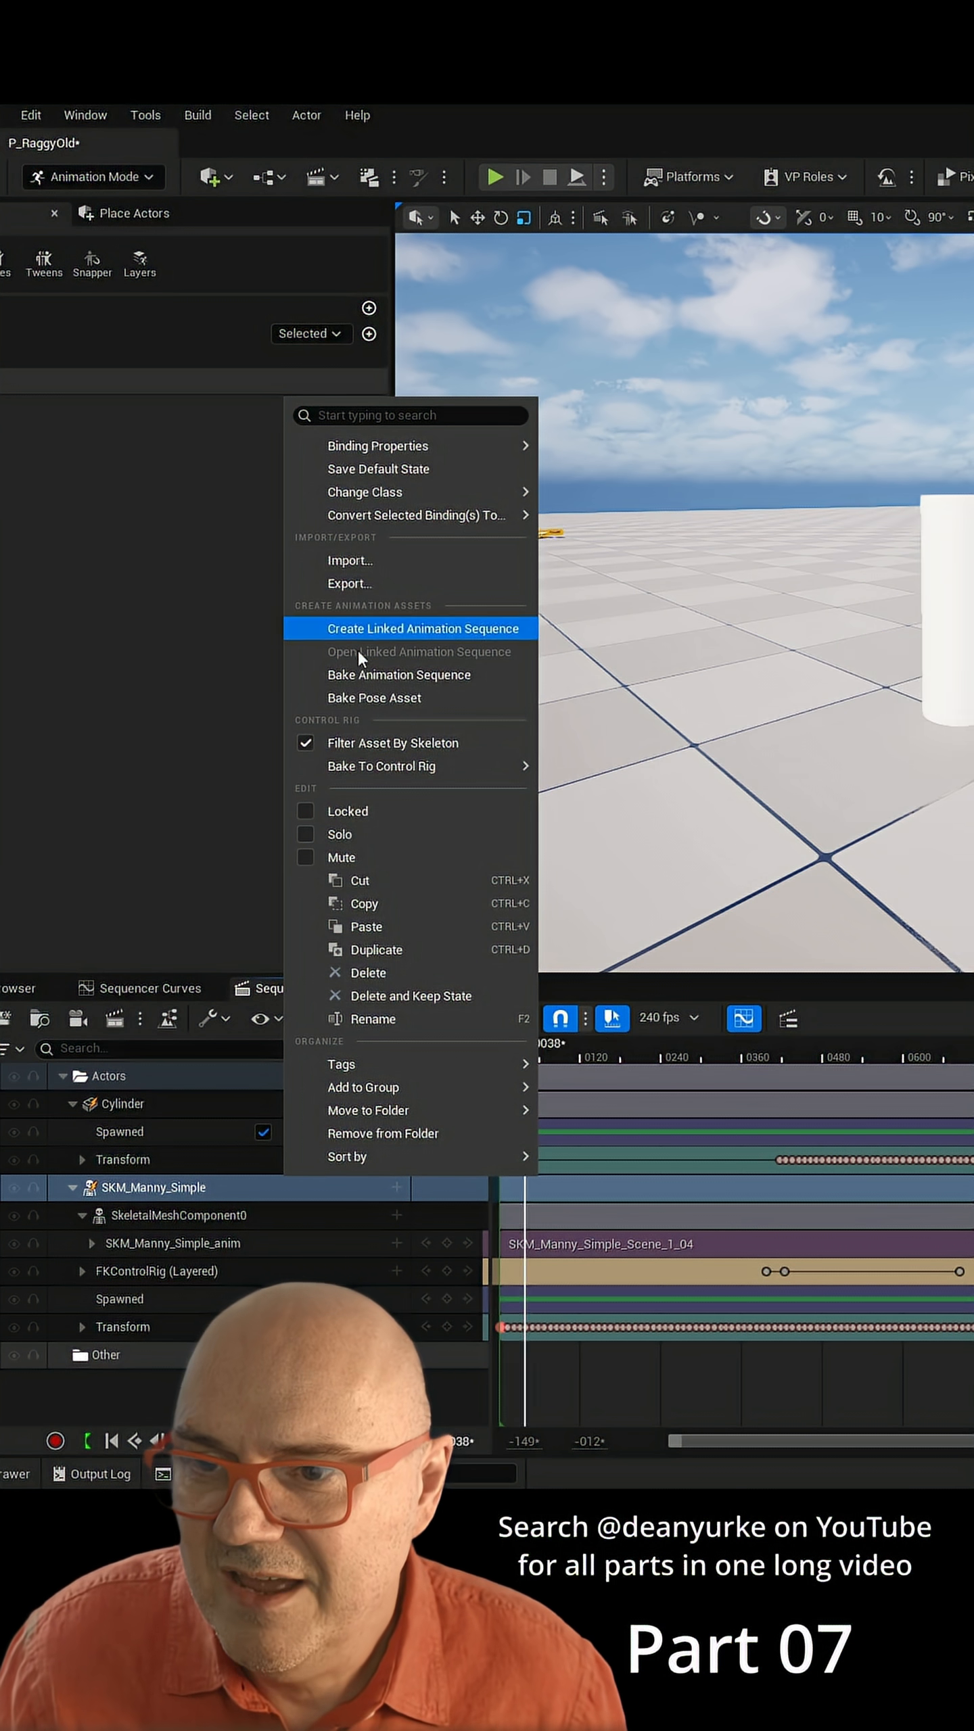
click(424, 629)
text(AAAA_bak)
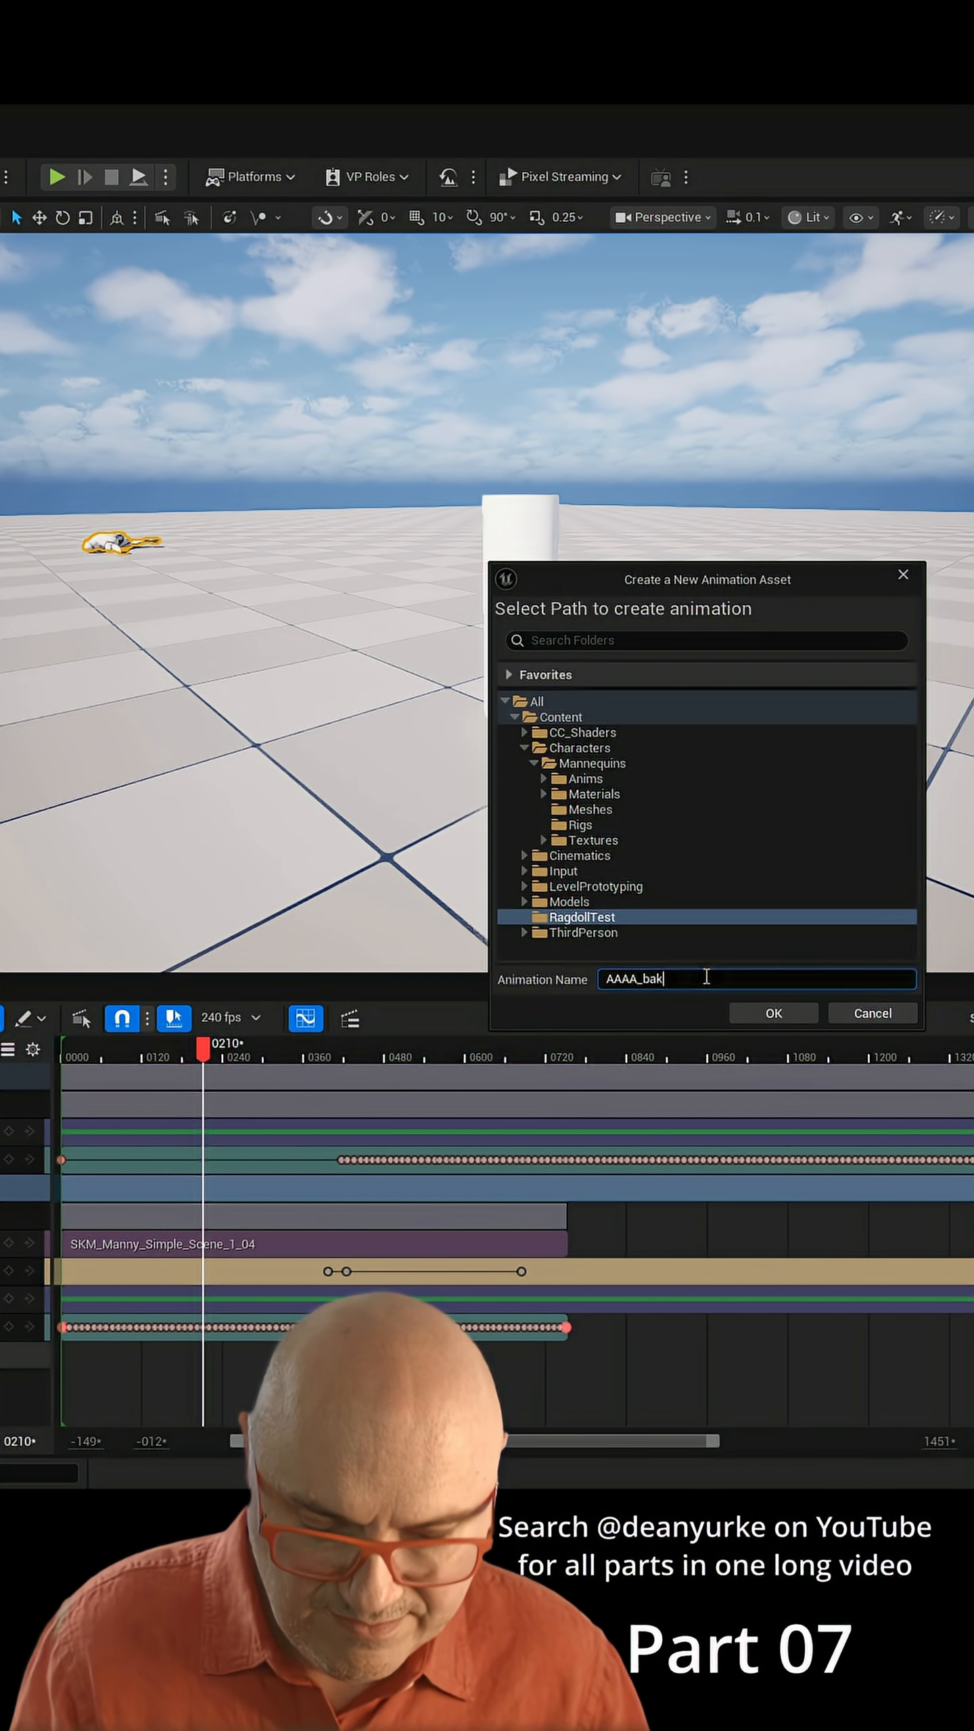
- Name the baked asset AAAA_bakey in the RagdollTest folder and confirm
text(ey)
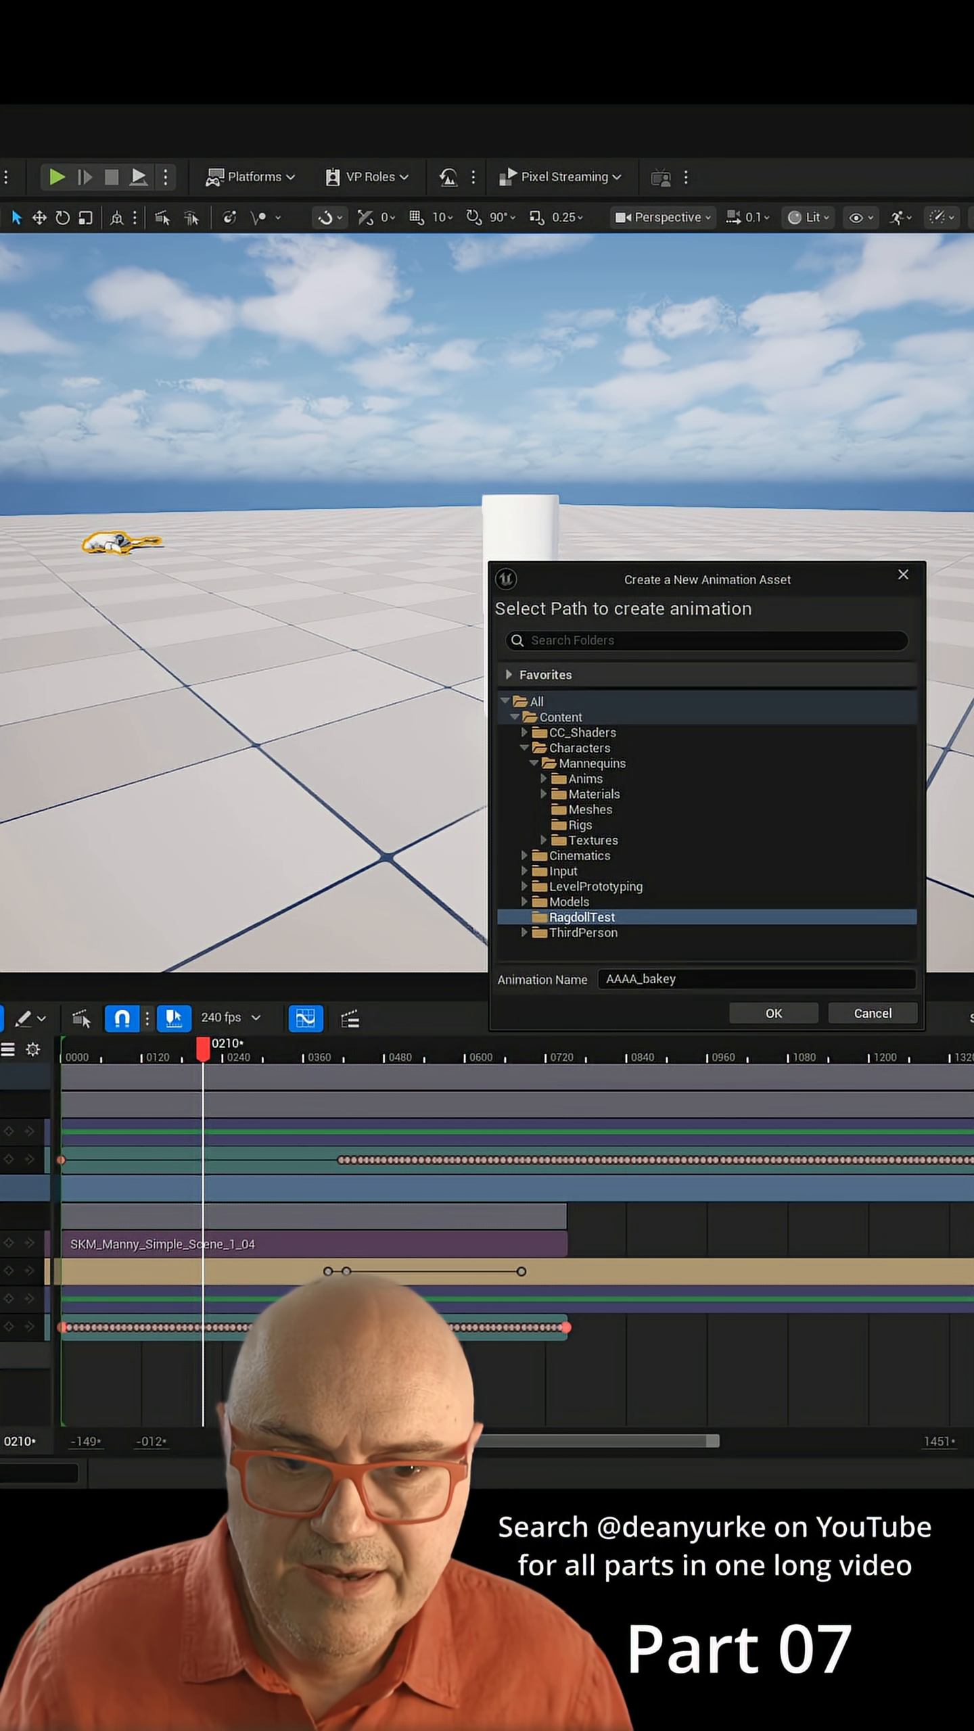
click(773, 1012)
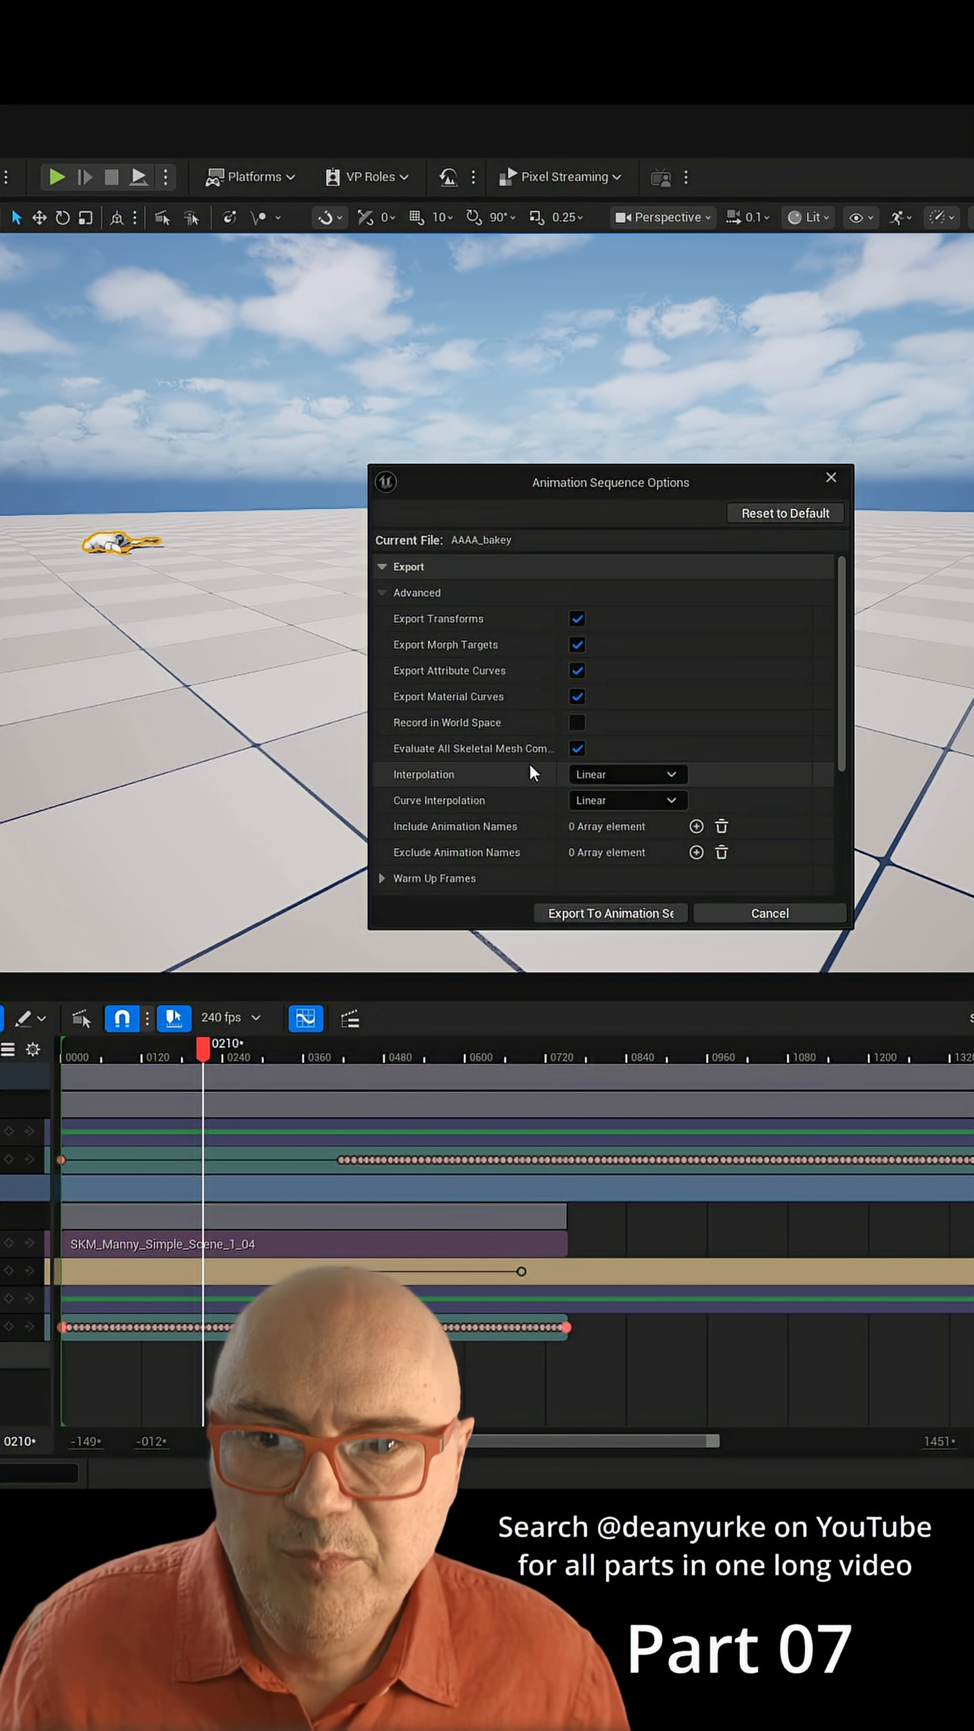
mouse_move(475, 722)
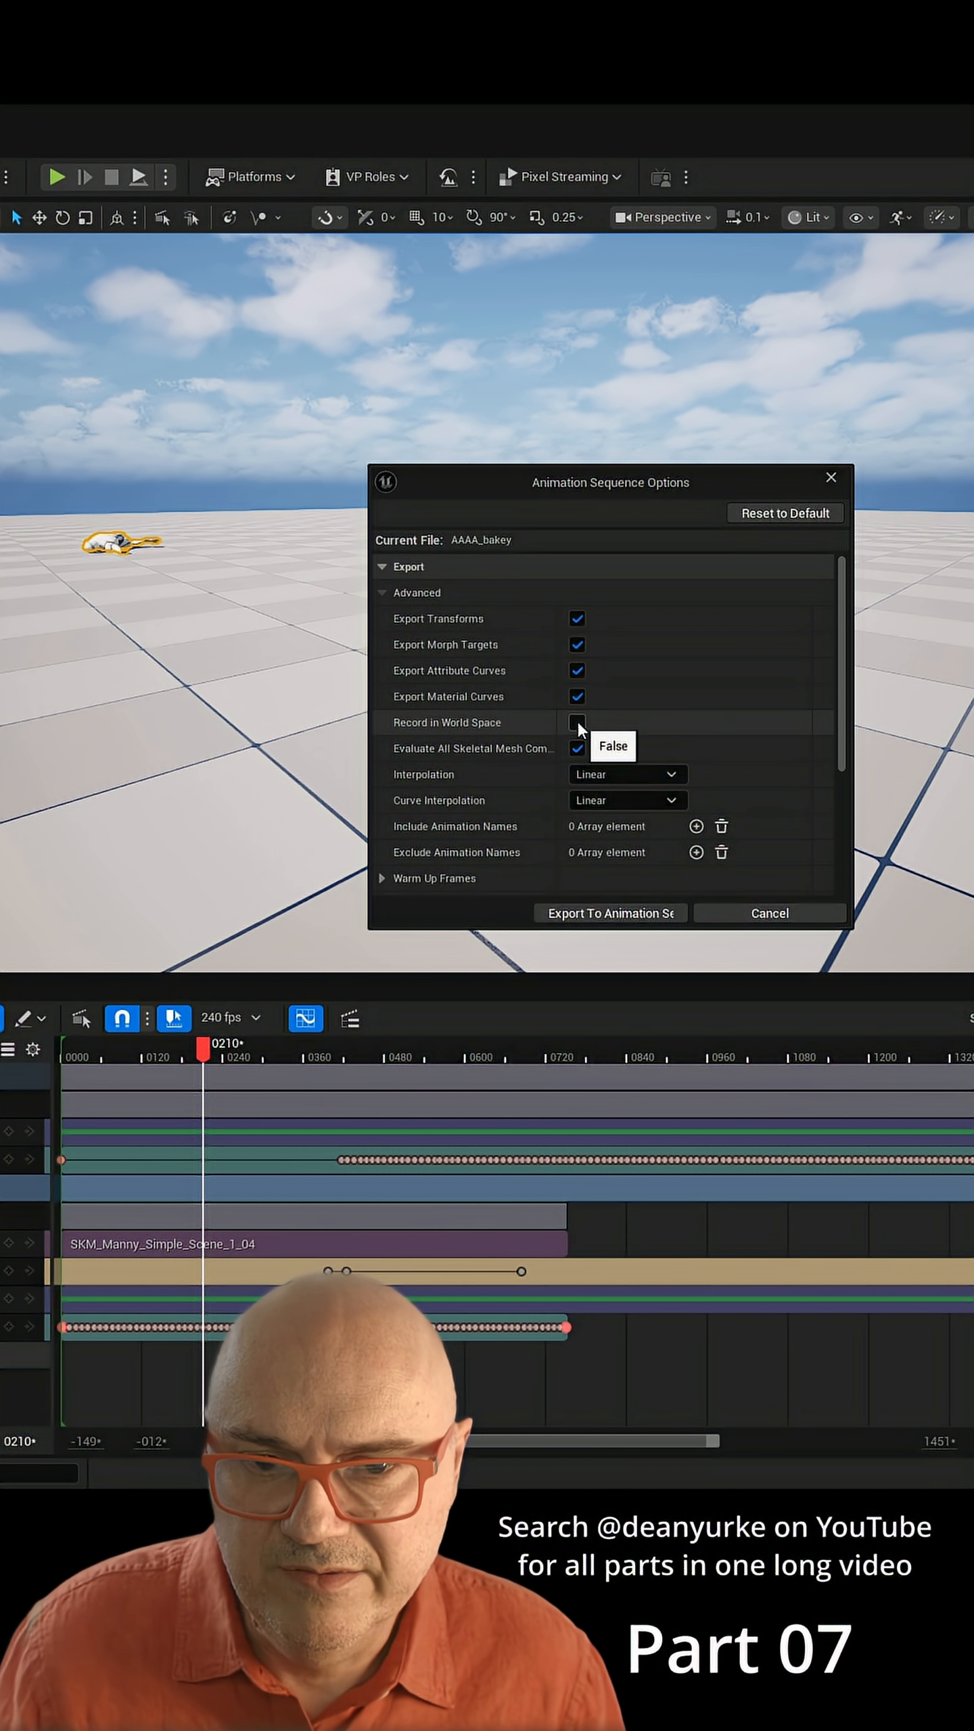
- Enable Record in World Space and export AAAA_bakey to an animation sequence
click(575, 722)
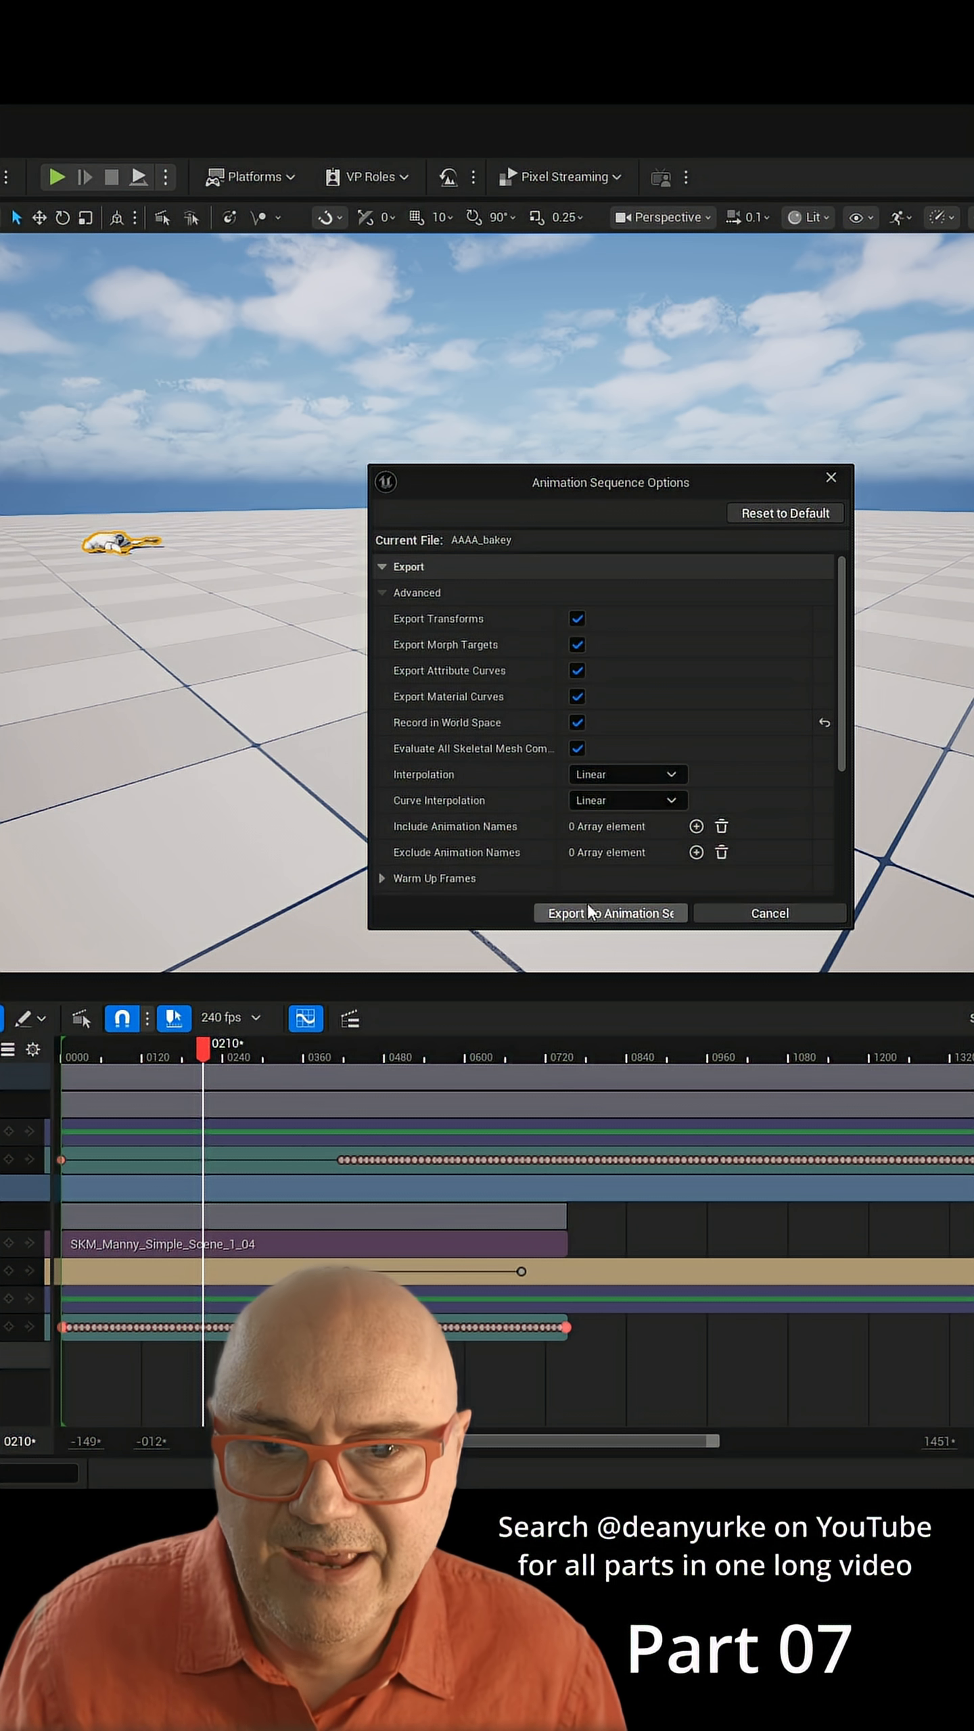
click(609, 913)
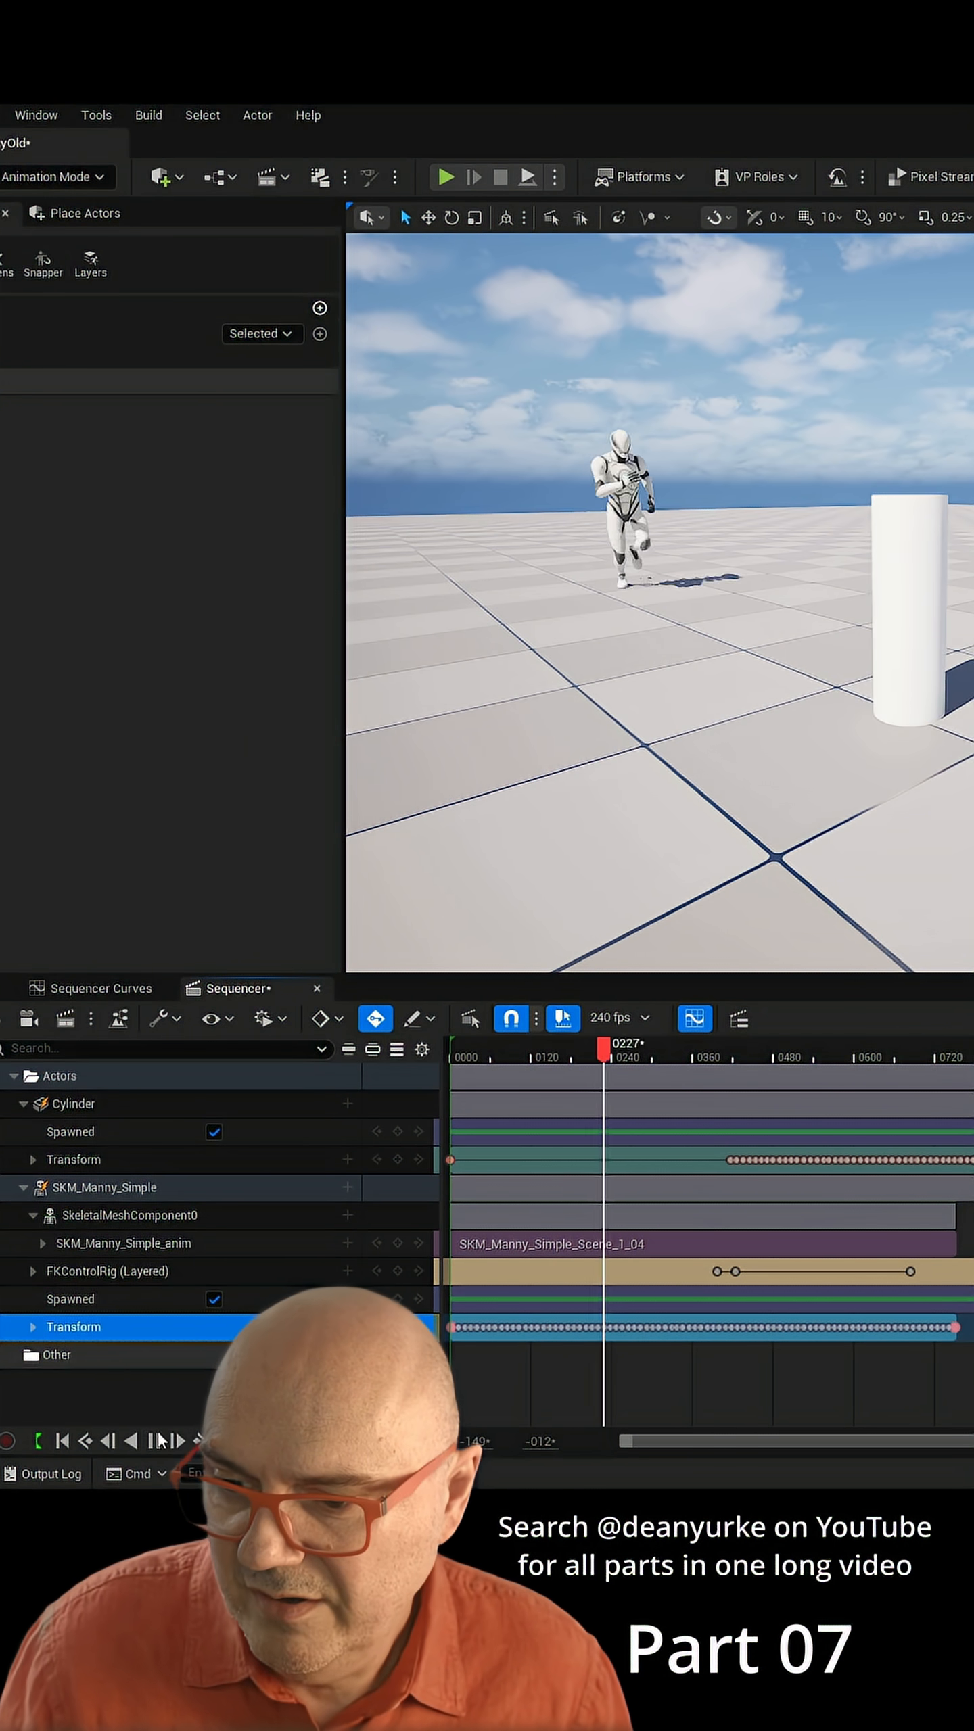
- Delete Manny's Transform, FKControlRig and SkeletalMeshComponent0 tracks, keeping only Spawned
click(62, 1441)
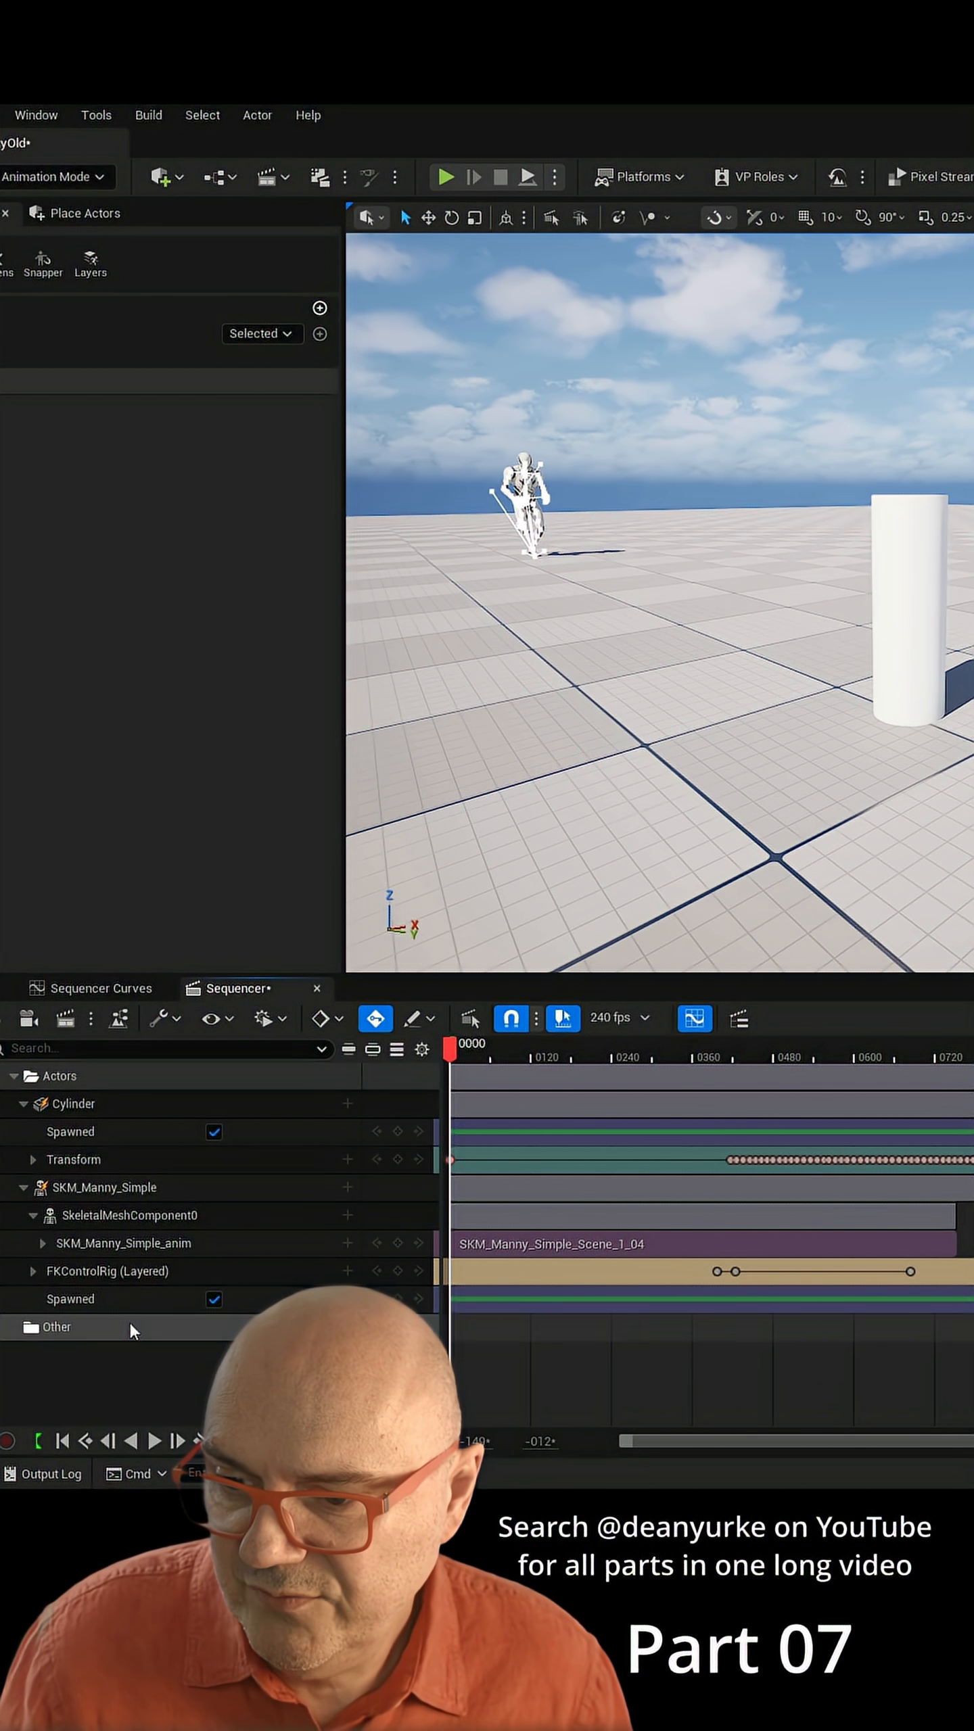
click(128, 1215)
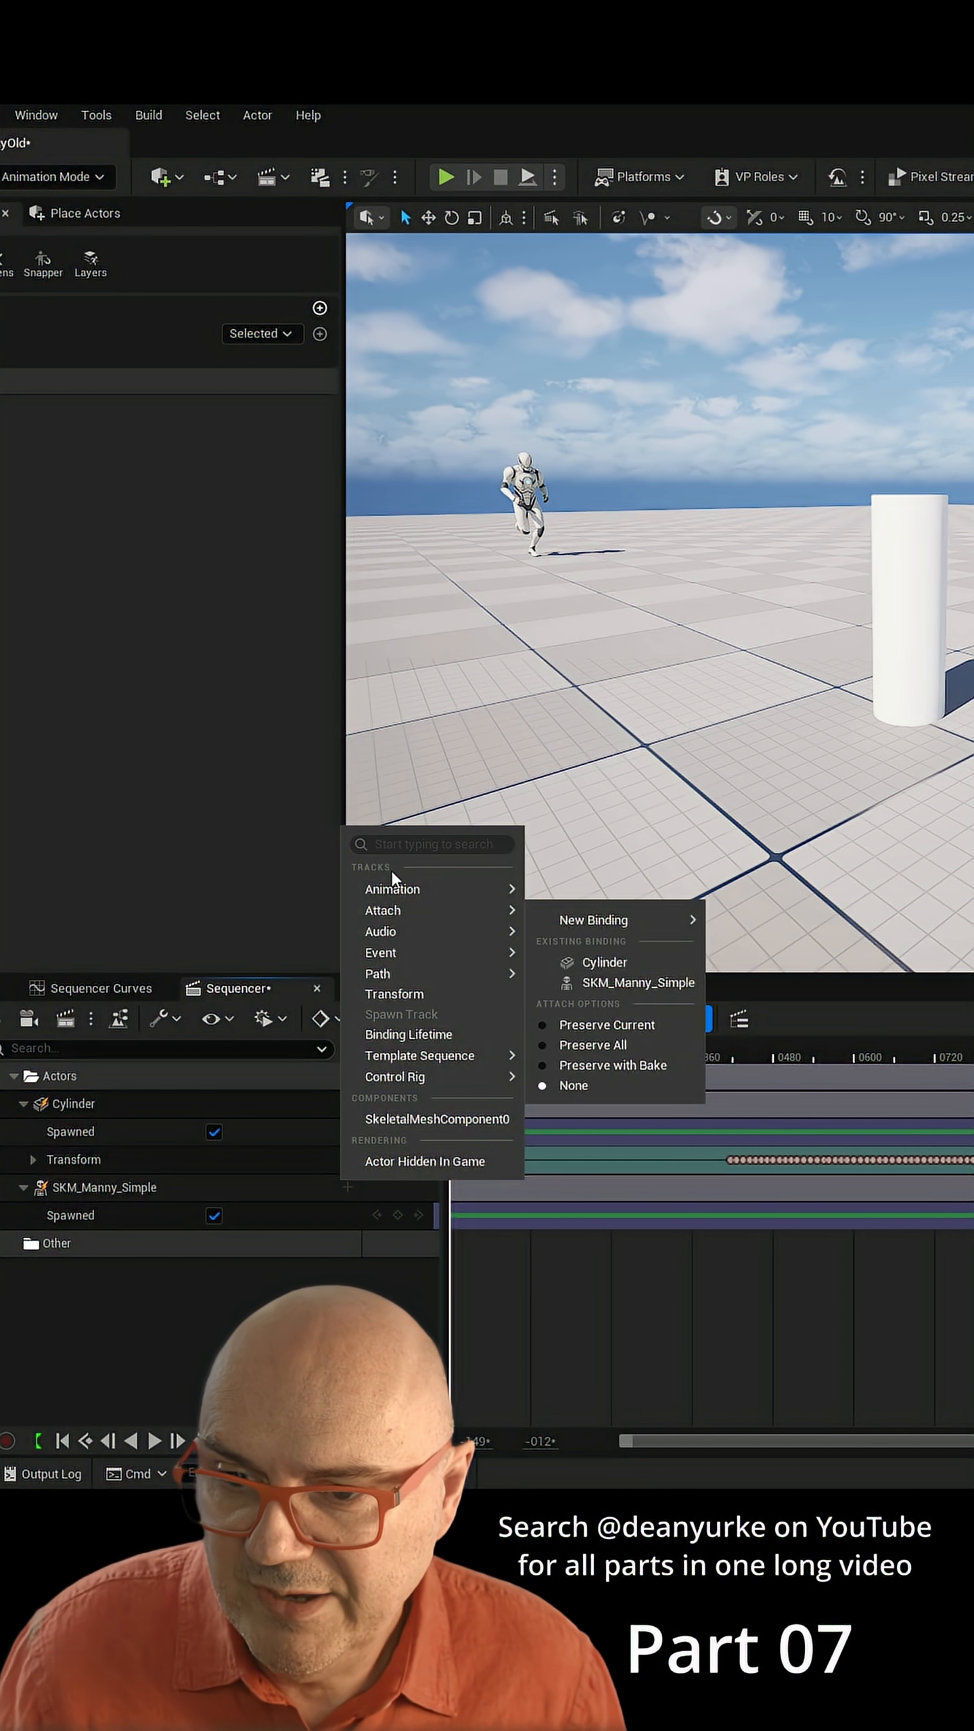
- Show the Animation track submenu for SKM_Manny_Simple listing AAAA_bakey
click(393, 889)
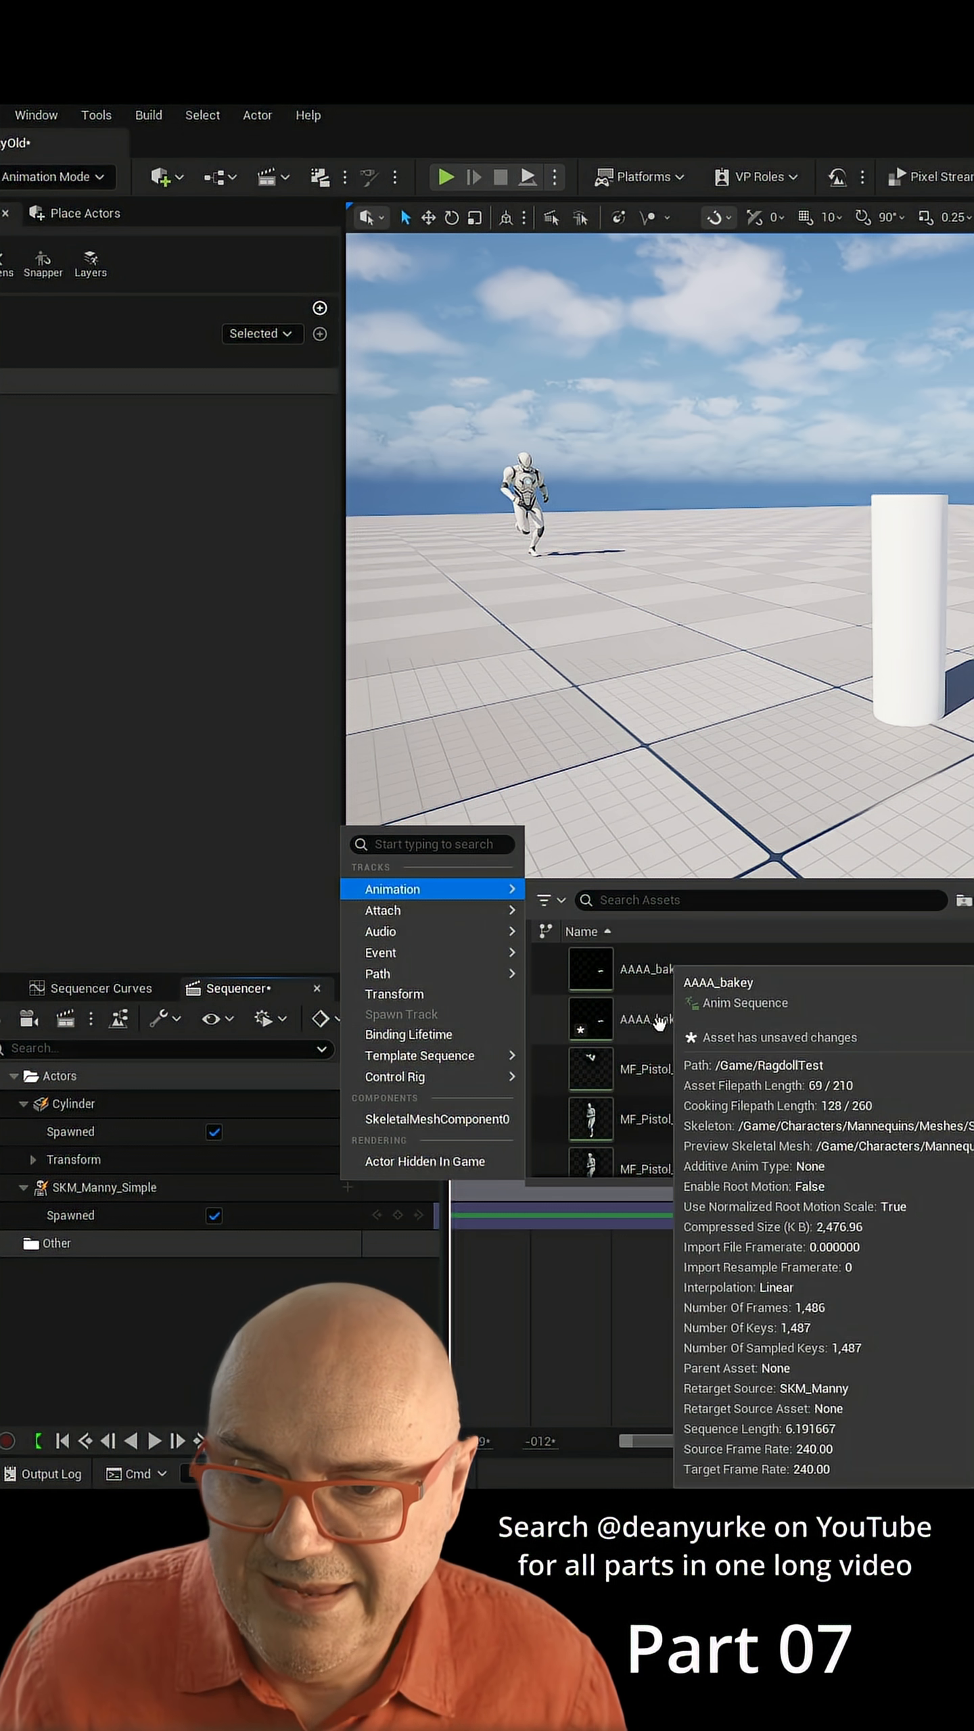